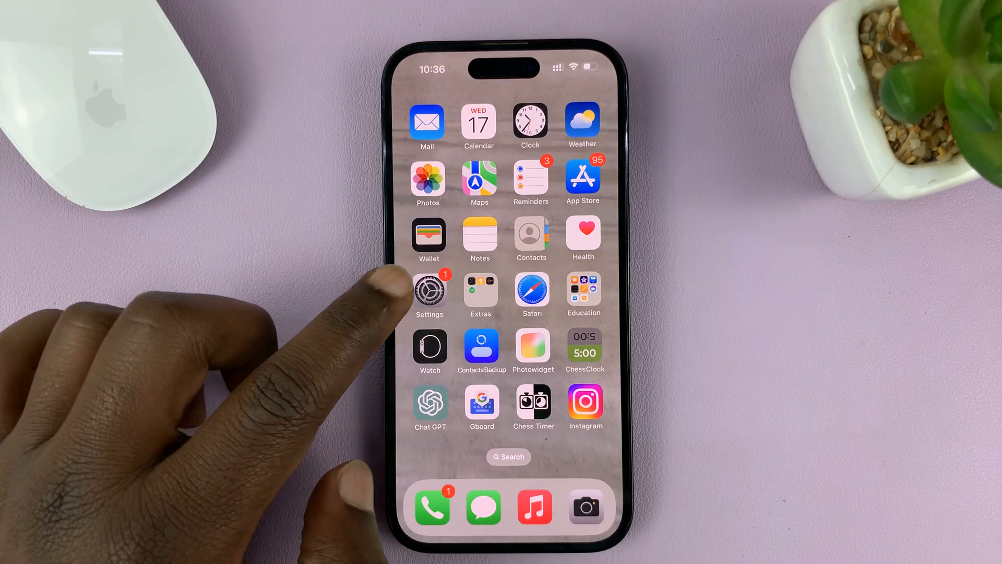
# Launch Settings from the home screen and scroll the list until Screen Time is visible
pyautogui.click(429, 291)
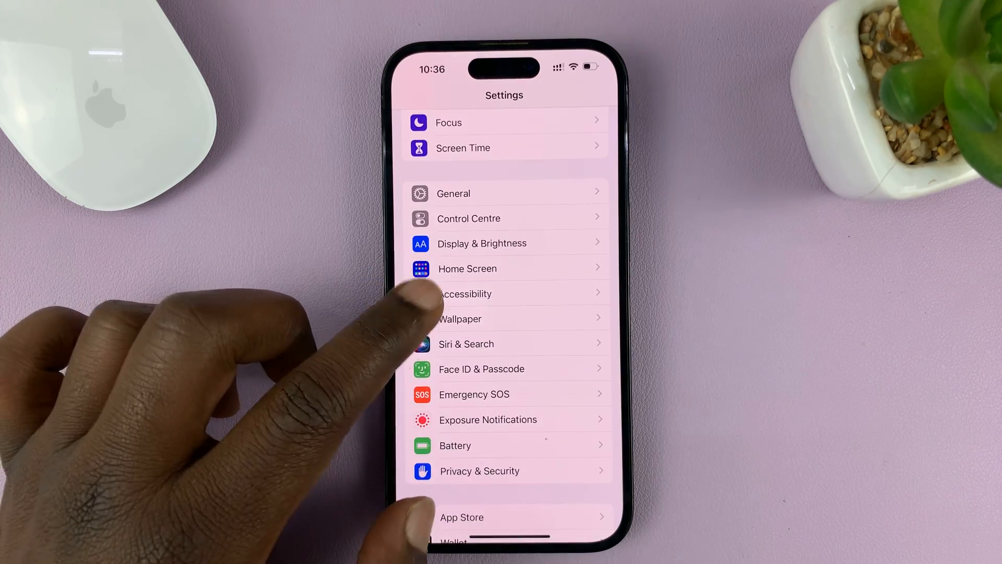
pyautogui.scroll(-3)
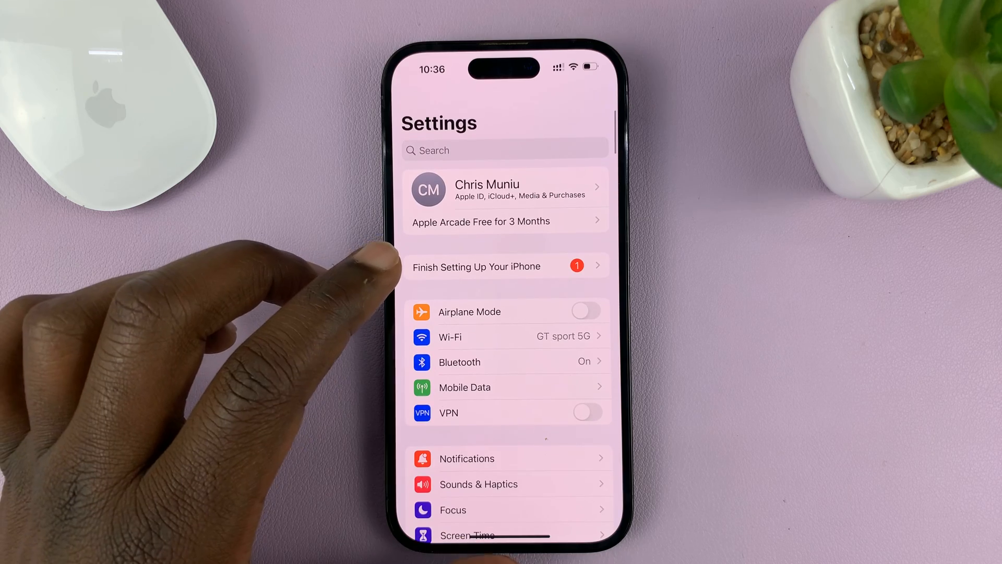
pyautogui.scroll(-3)
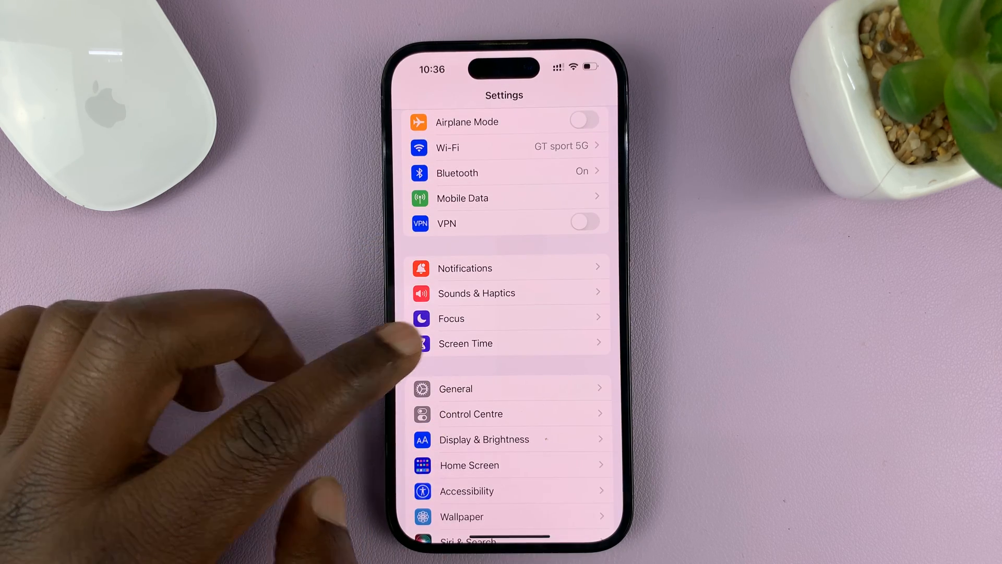
# Go into Screen Time and then its Content & Privacy Restrictions page
pyautogui.click(466, 344)
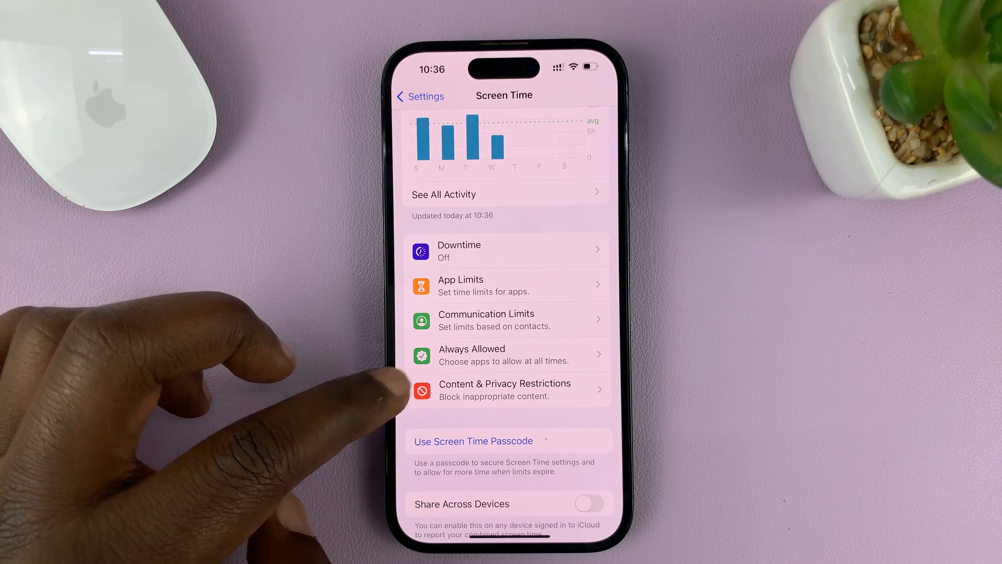
pyautogui.click(504, 388)
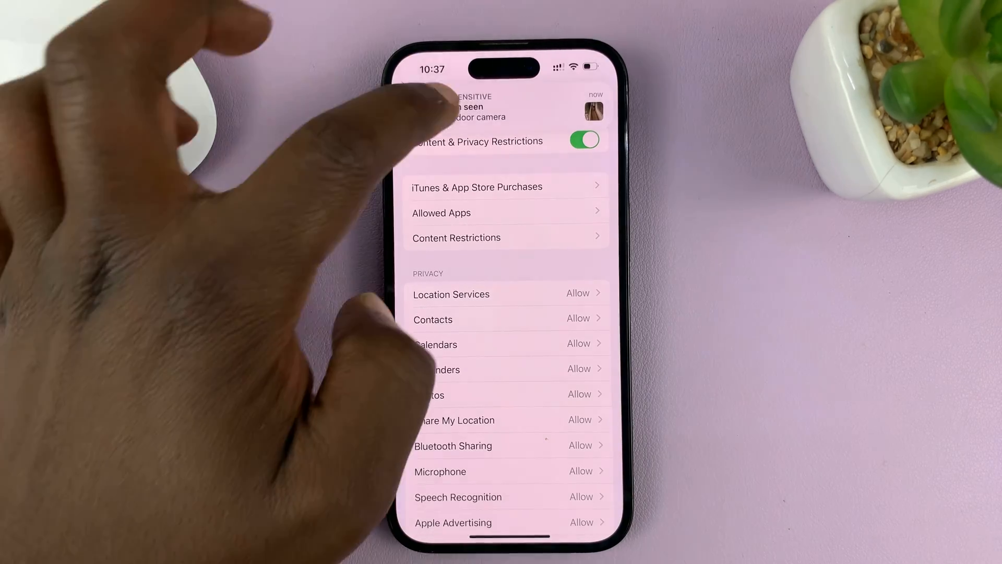
# Under Allowed Apps, switch the Fitness app off and on repeatedly, leaving it allowed
pyautogui.click(440, 213)
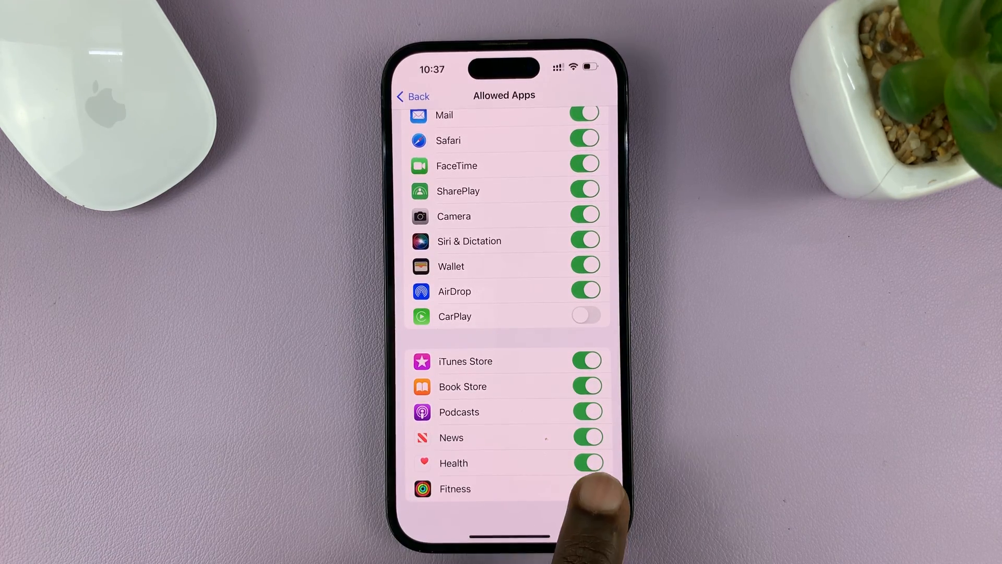
pyautogui.click(588, 489)
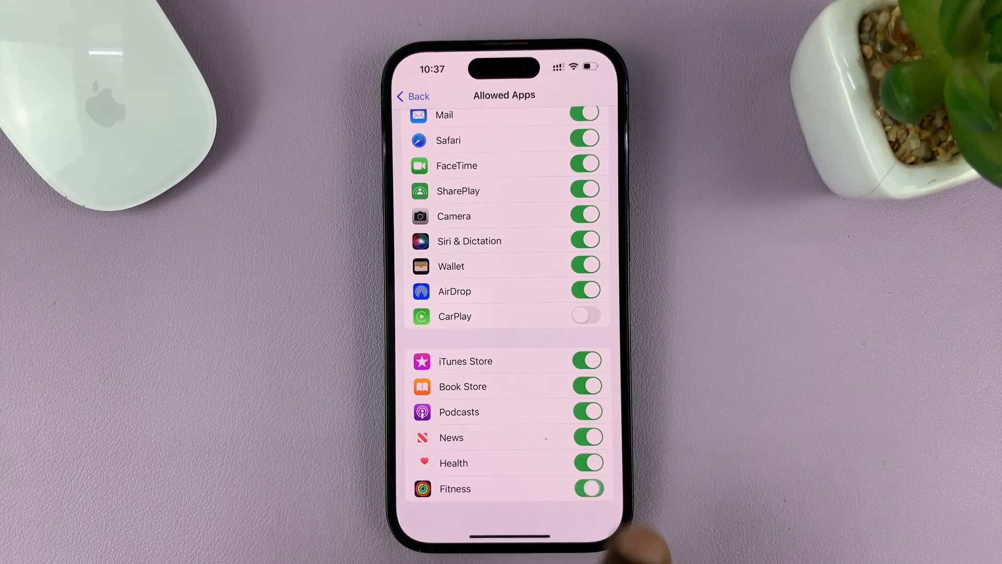
pyautogui.click(588, 489)
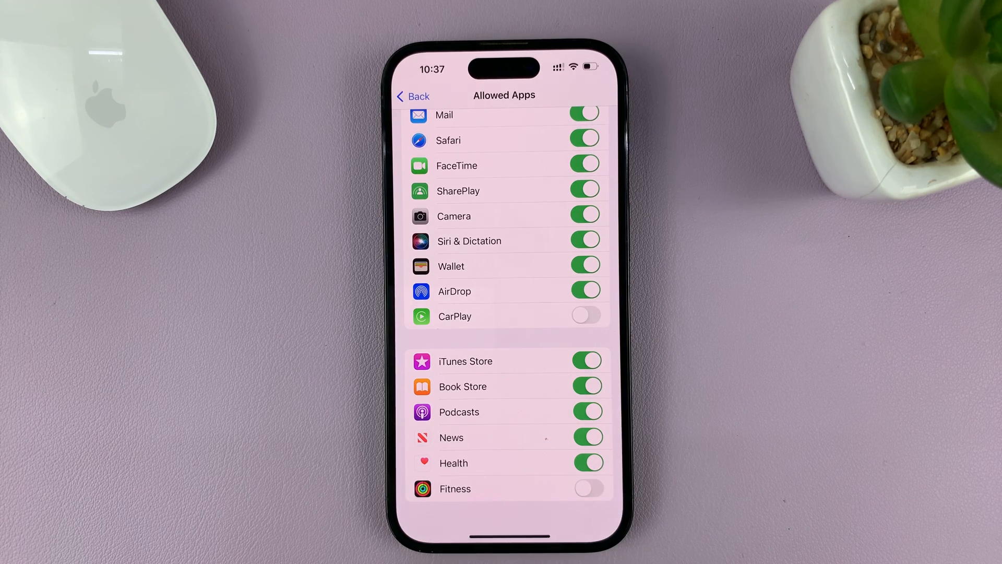
pyautogui.click(586, 489)
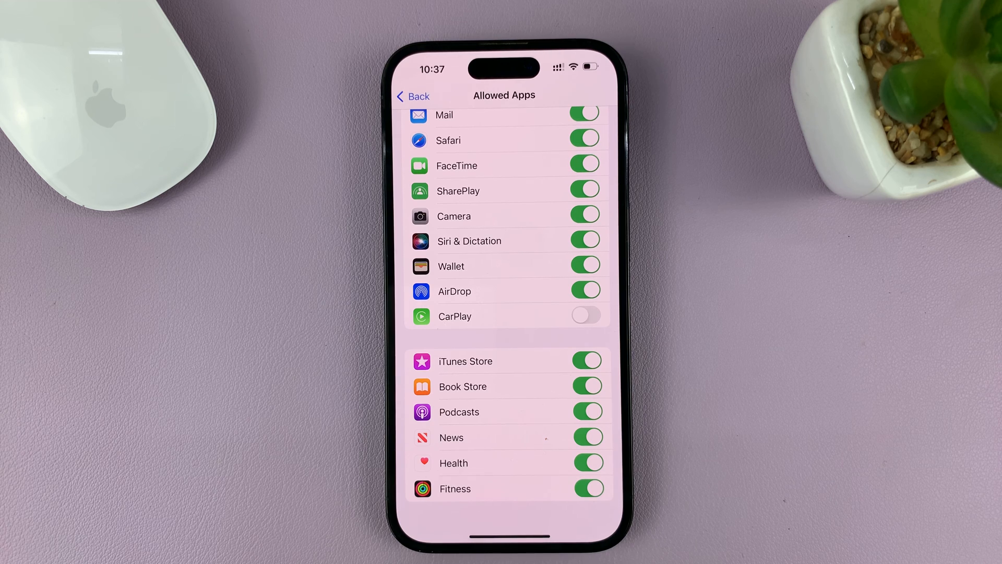
pyautogui.click(586, 488)
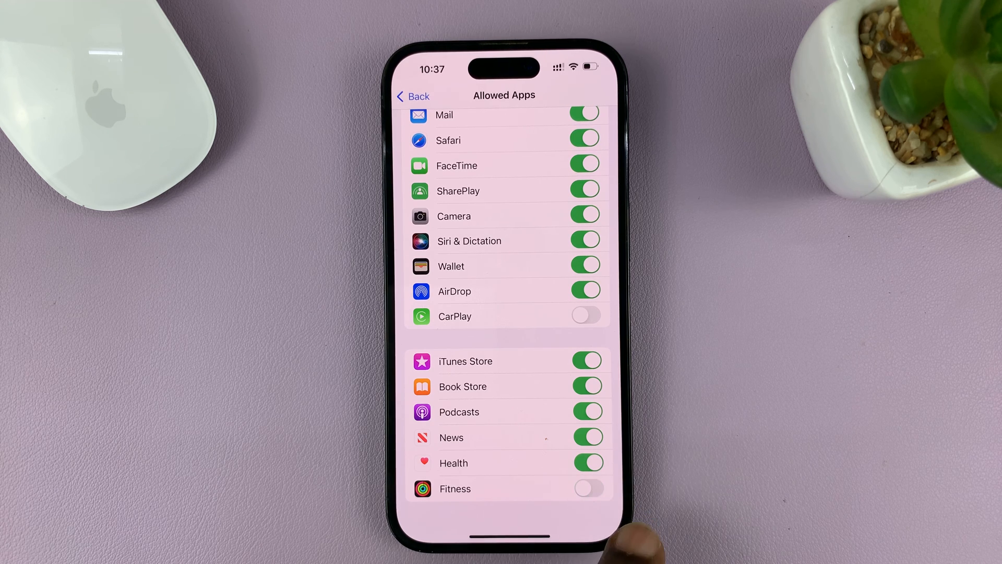
pyautogui.click(586, 488)
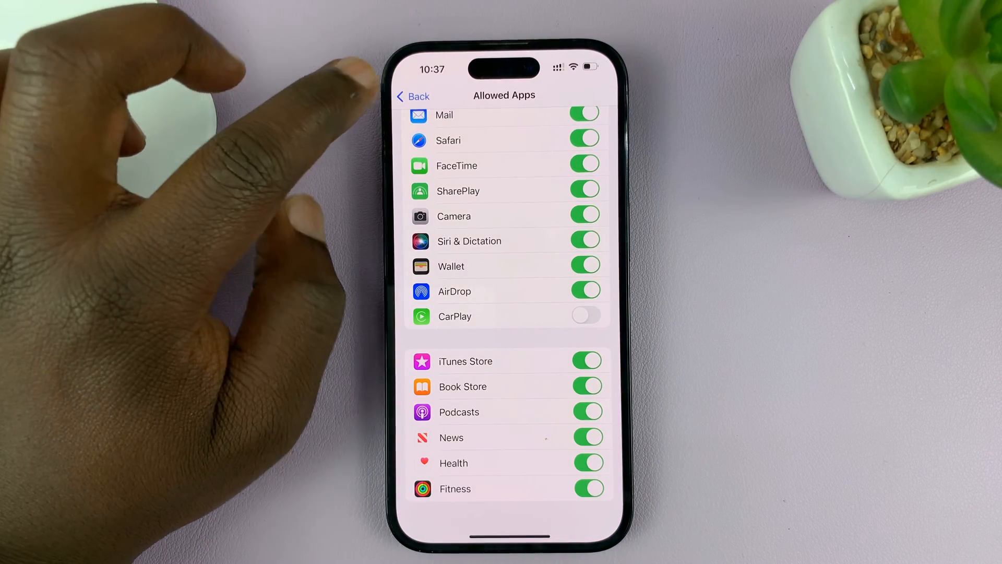
# Return through Screen Time back to the main Settings list
pyautogui.click(411, 96)
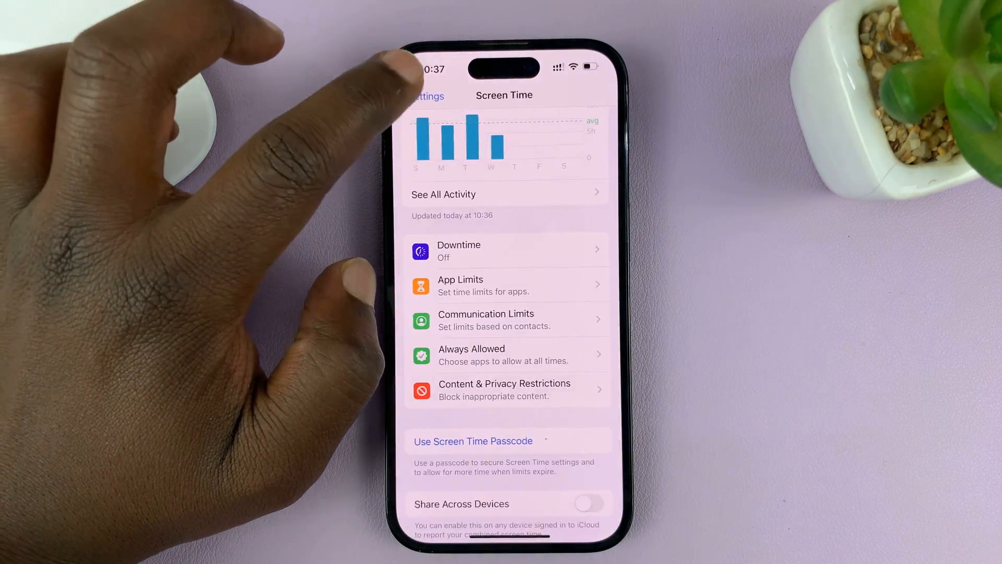
pyautogui.click(427, 95)
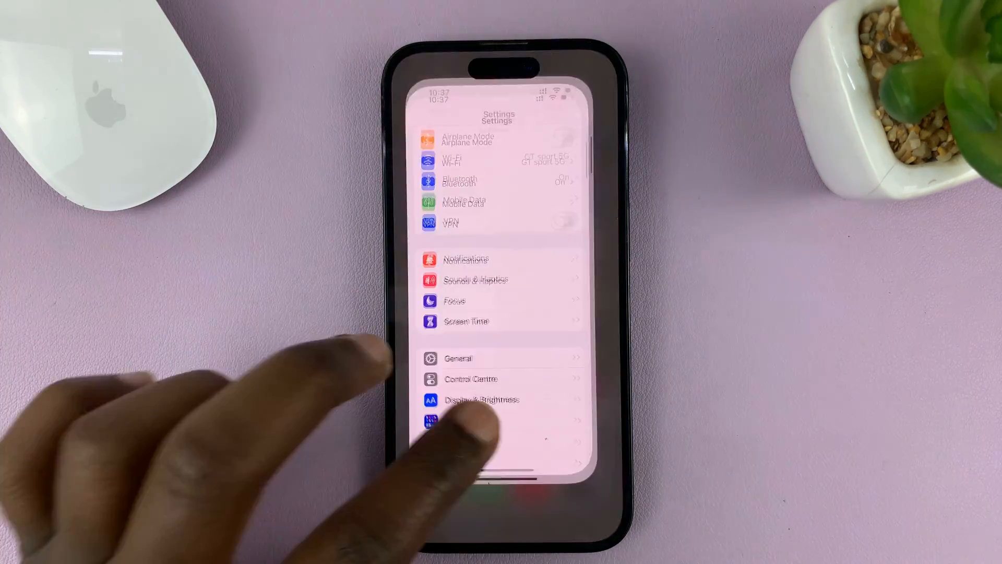